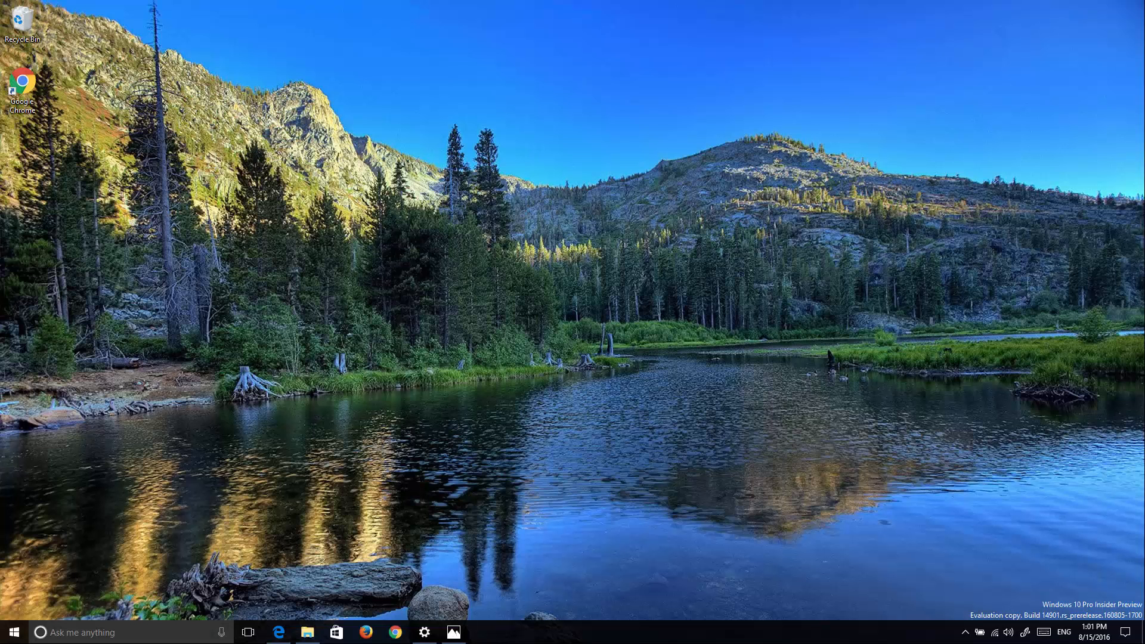
pyautogui.moveTo(453, 341)
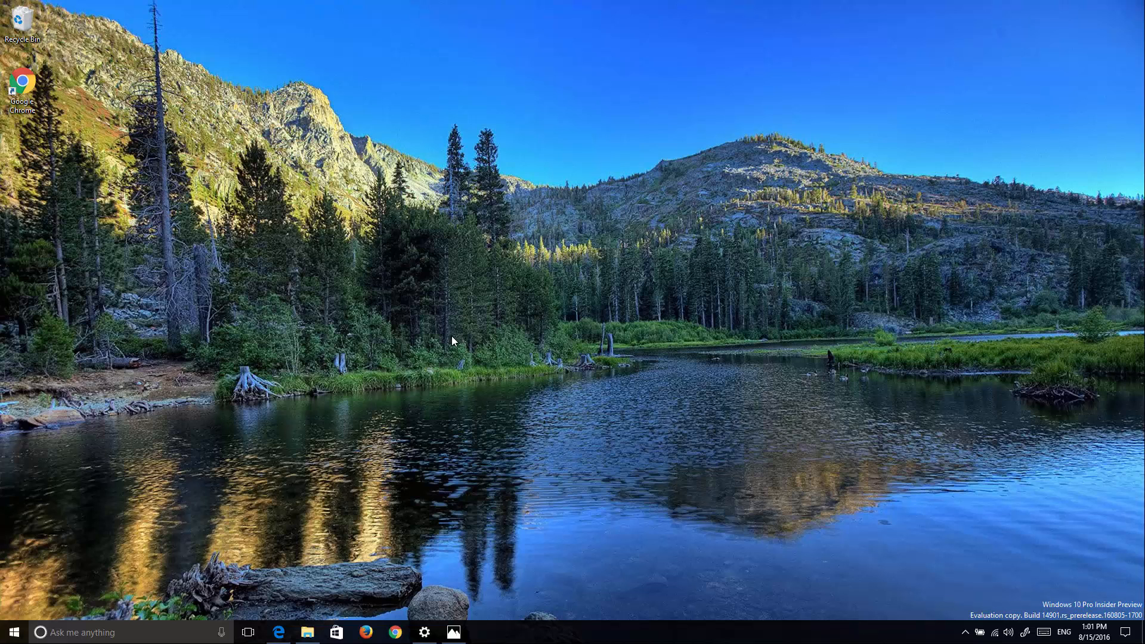
# - View the About page and Explorer notification screenshot, then open File Explorer on the empty Desktop folder
pyautogui.click(424, 632)
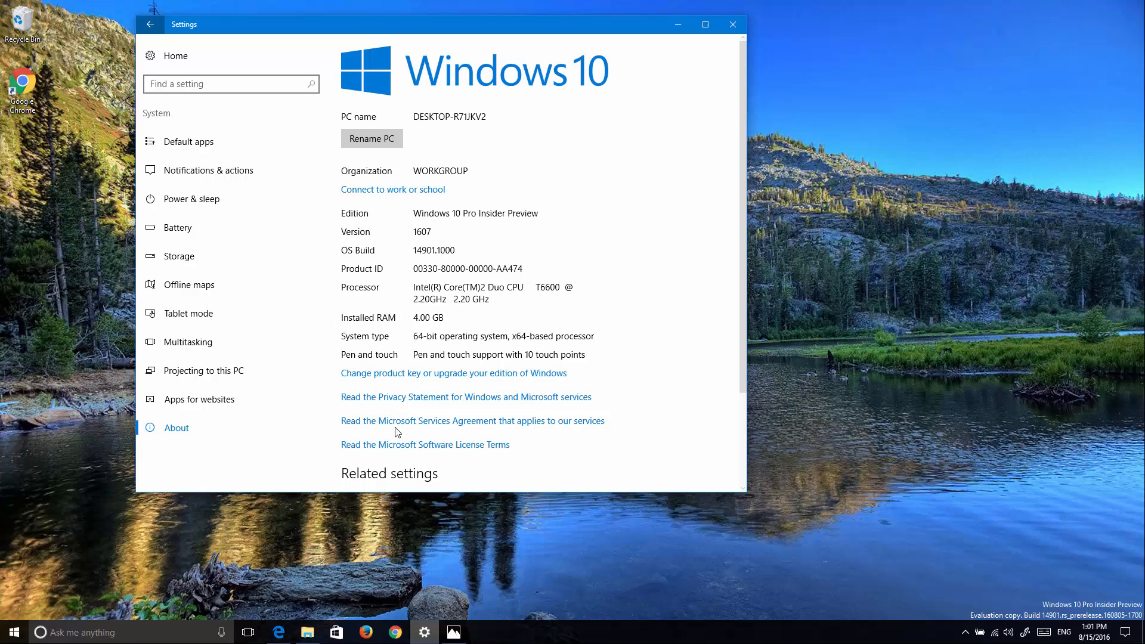
pyautogui.moveTo(499, 284)
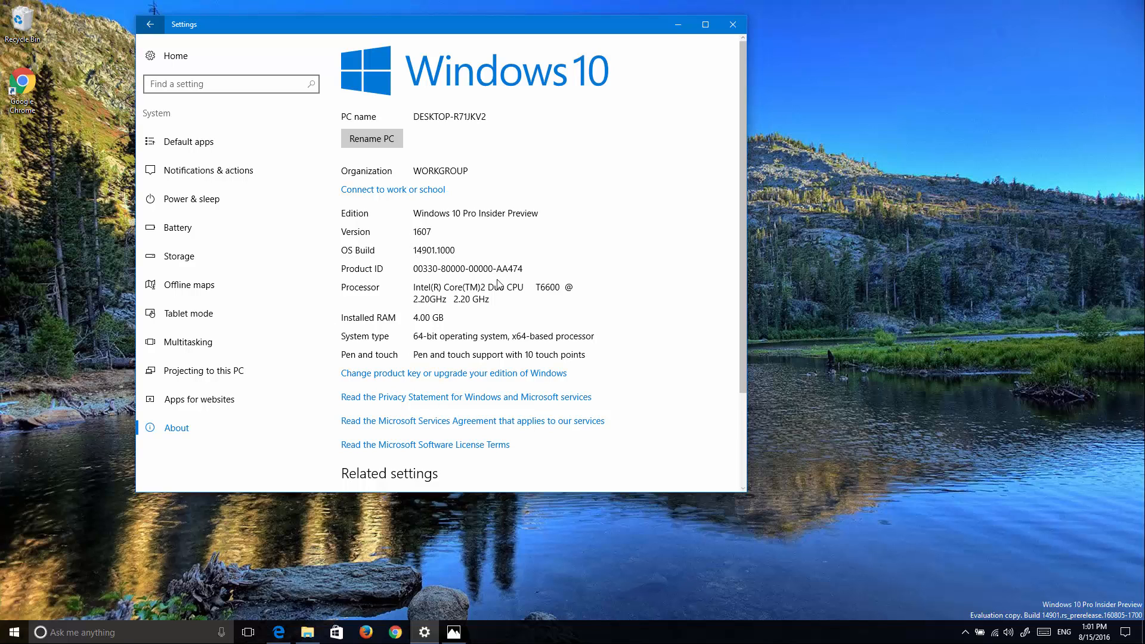
pyautogui.moveTo(677, 24)
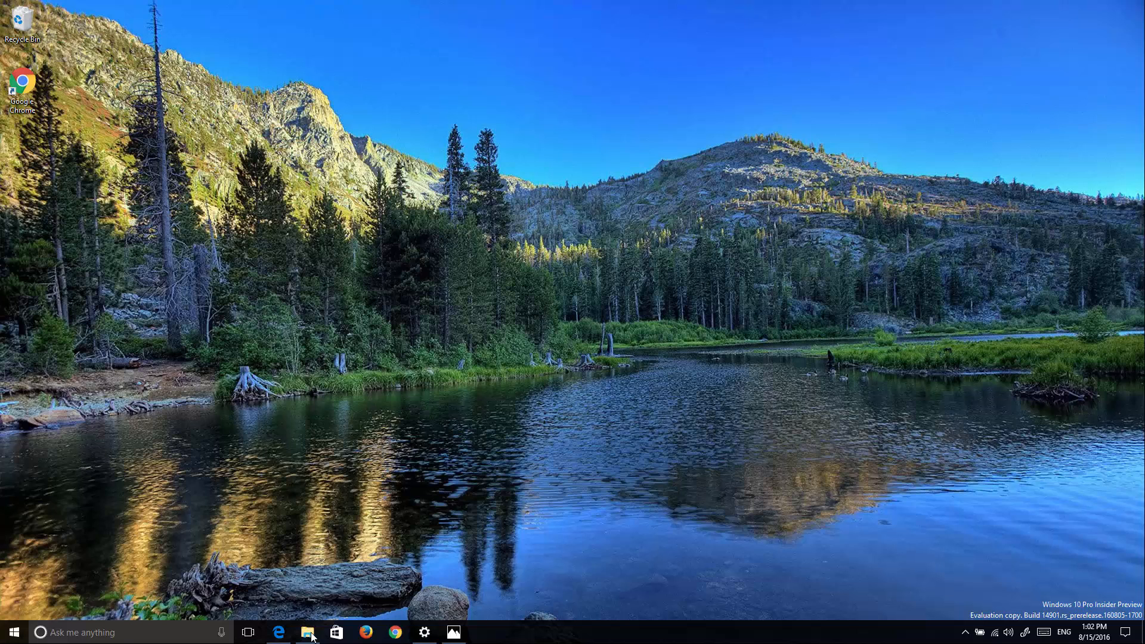
pyautogui.click(308, 632)
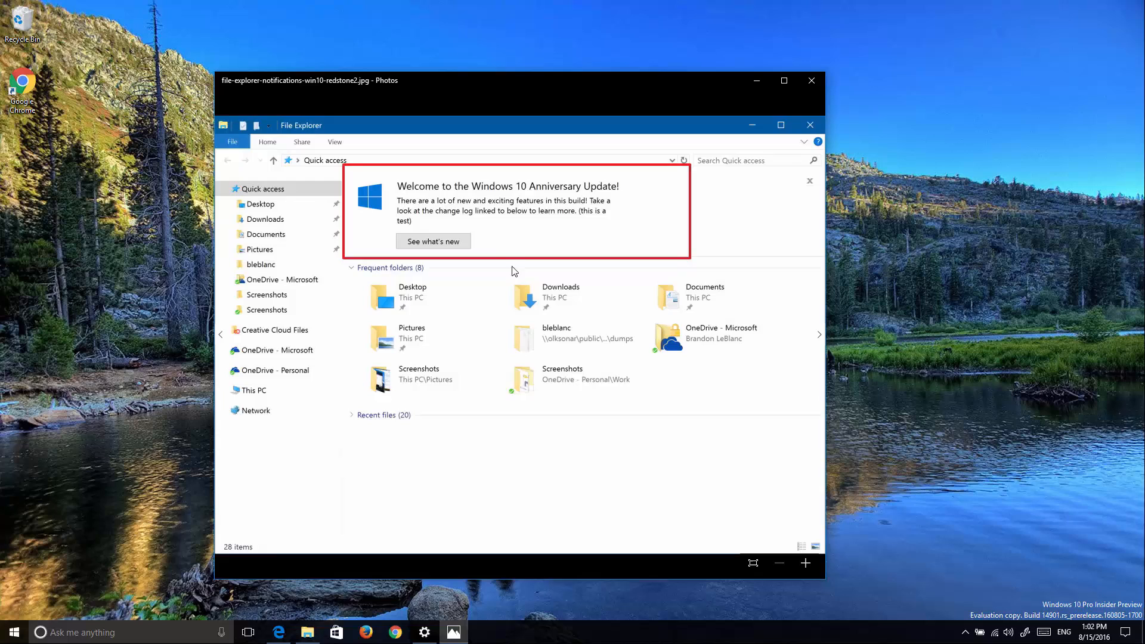
pyautogui.moveTo(478, 263)
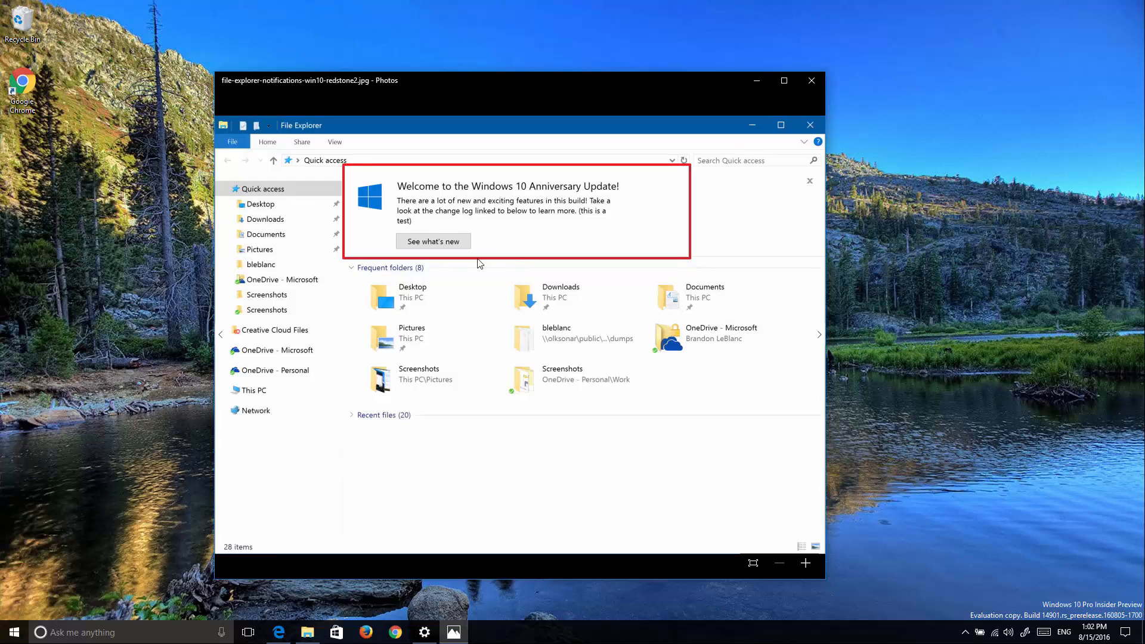
pyautogui.moveTo(422, 209)
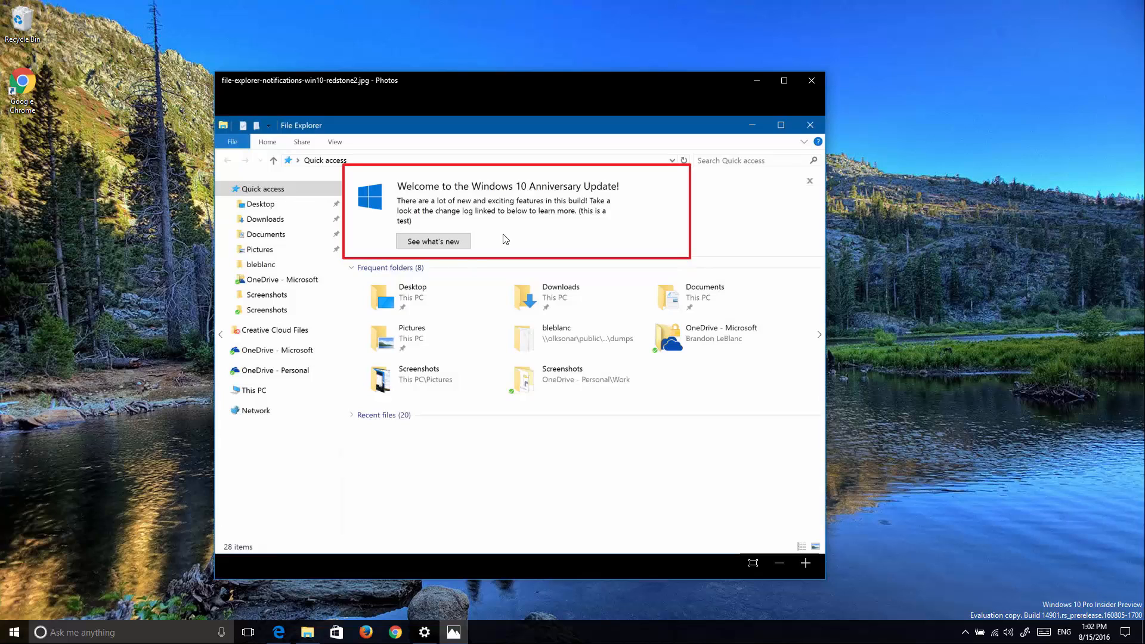
pyautogui.moveTo(452, 241)
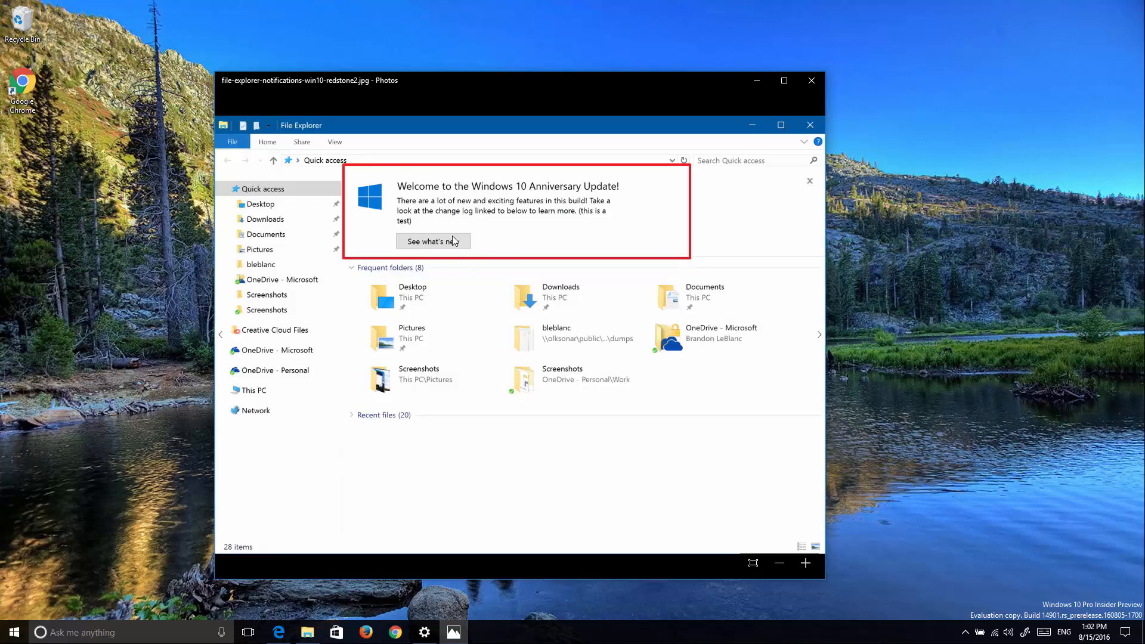
pyautogui.moveTo(500, 252)
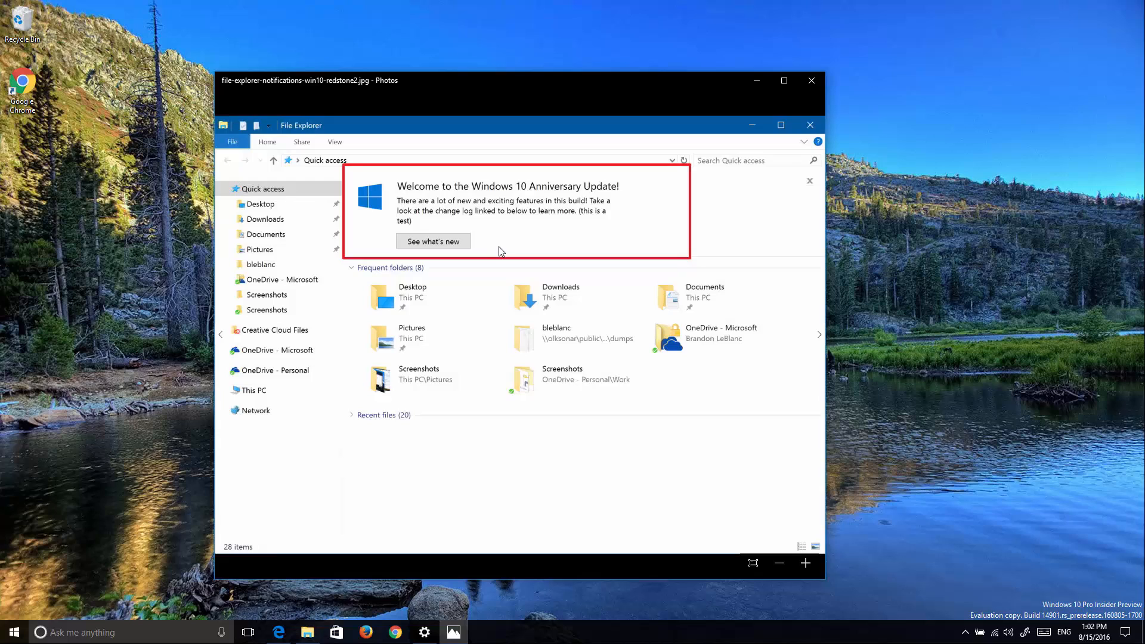
pyautogui.moveTo(465, 228)
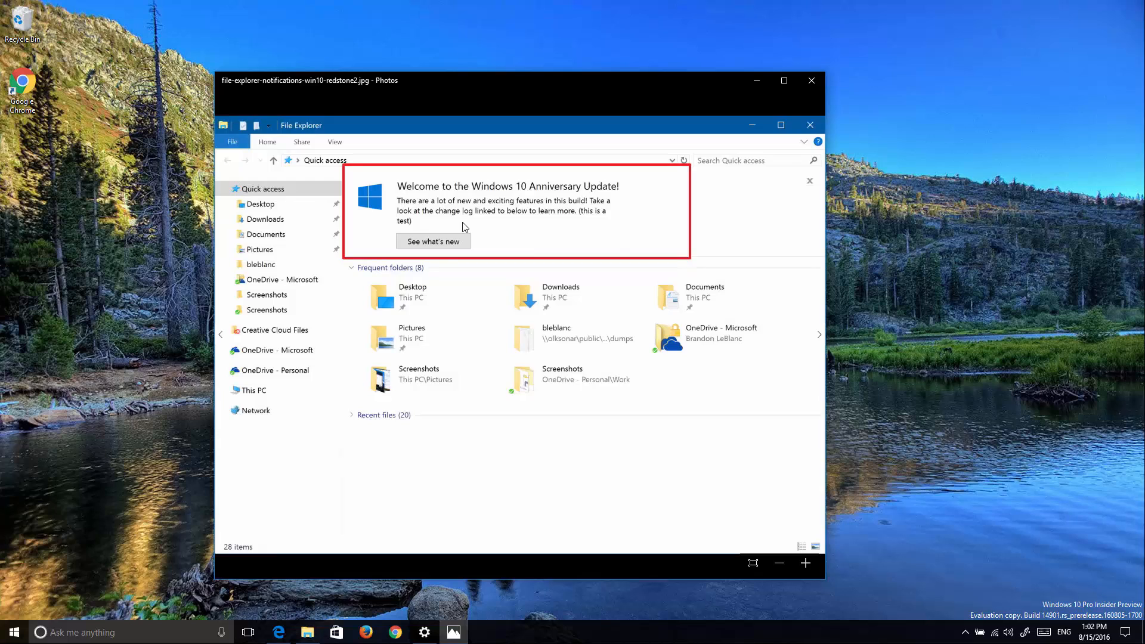
pyautogui.moveTo(471, 232)
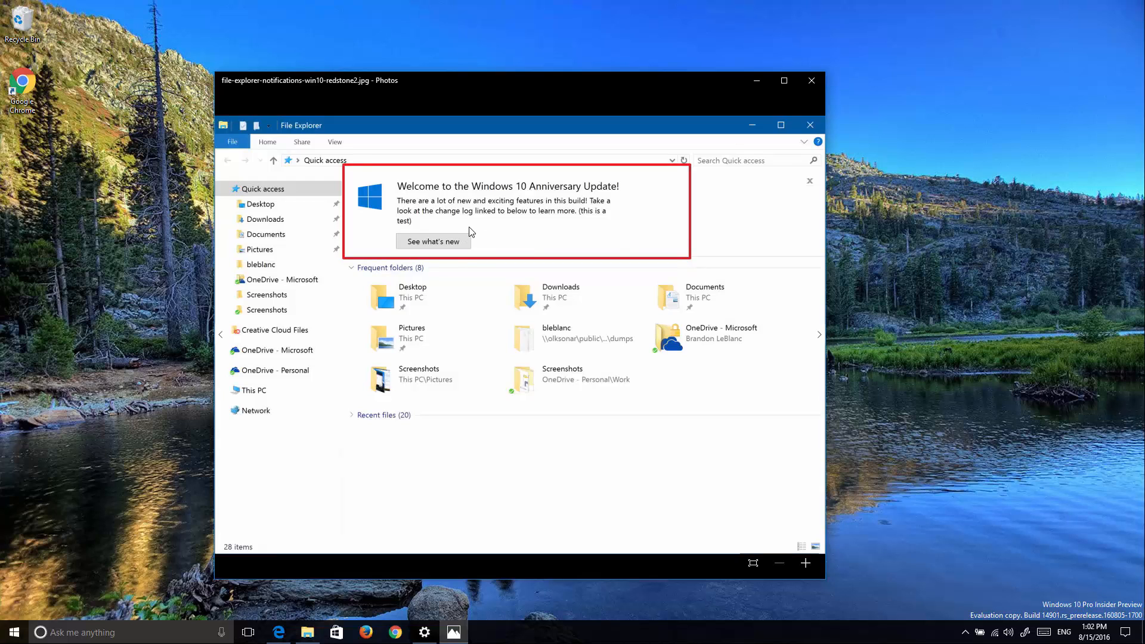
pyautogui.moveTo(667, 162)
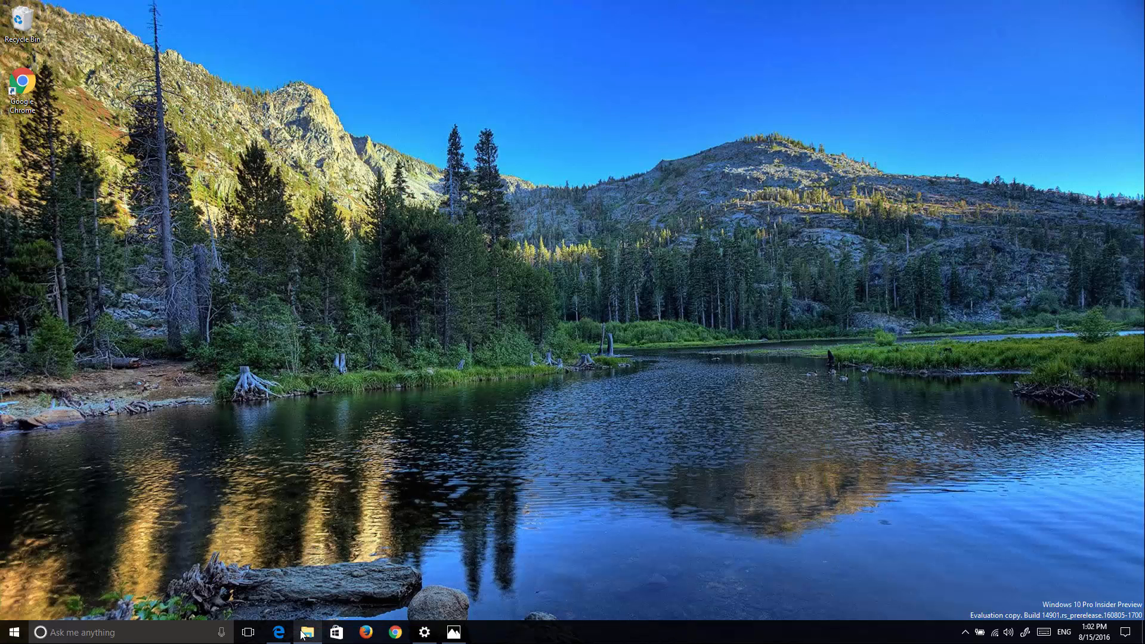
pyautogui.click(306, 632)
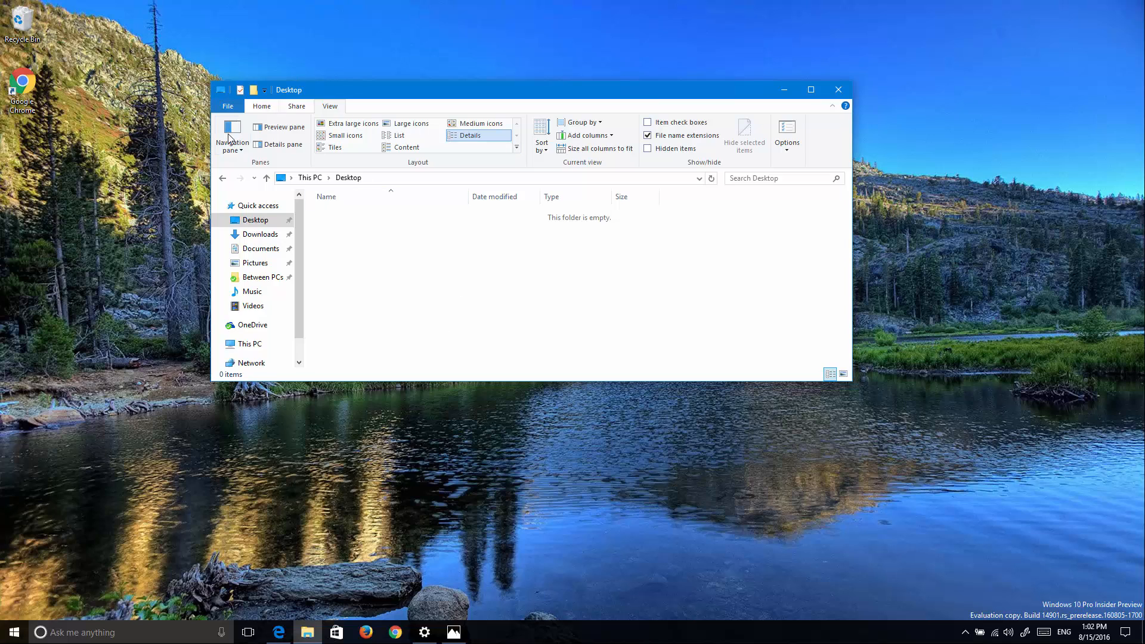
pyautogui.moveTo(787, 135)
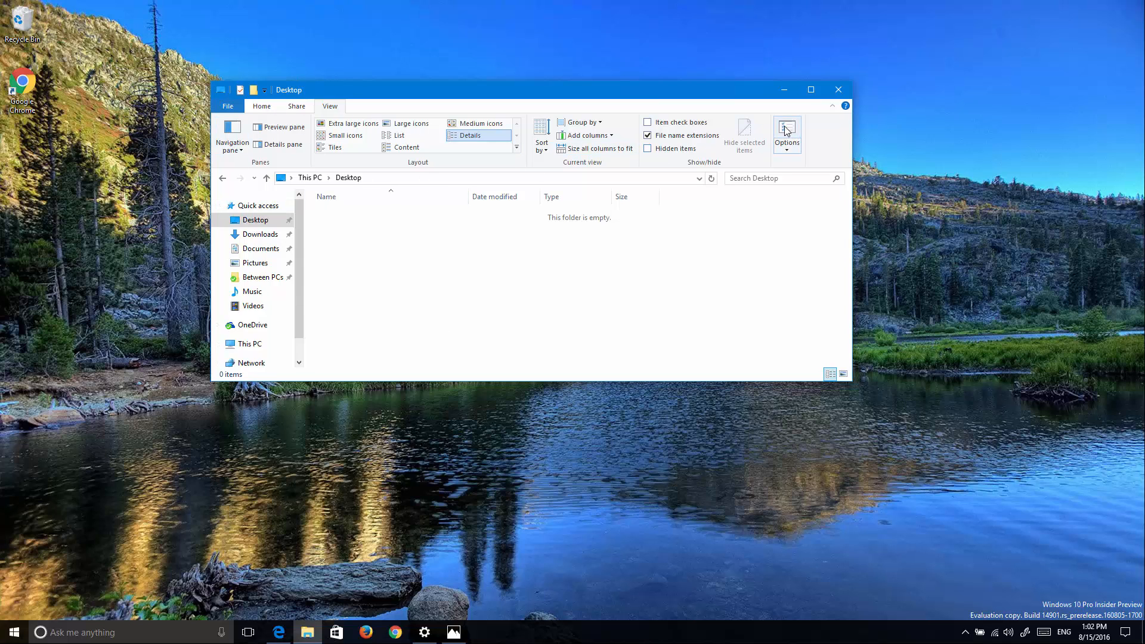
pyautogui.moveTo(791, 155)
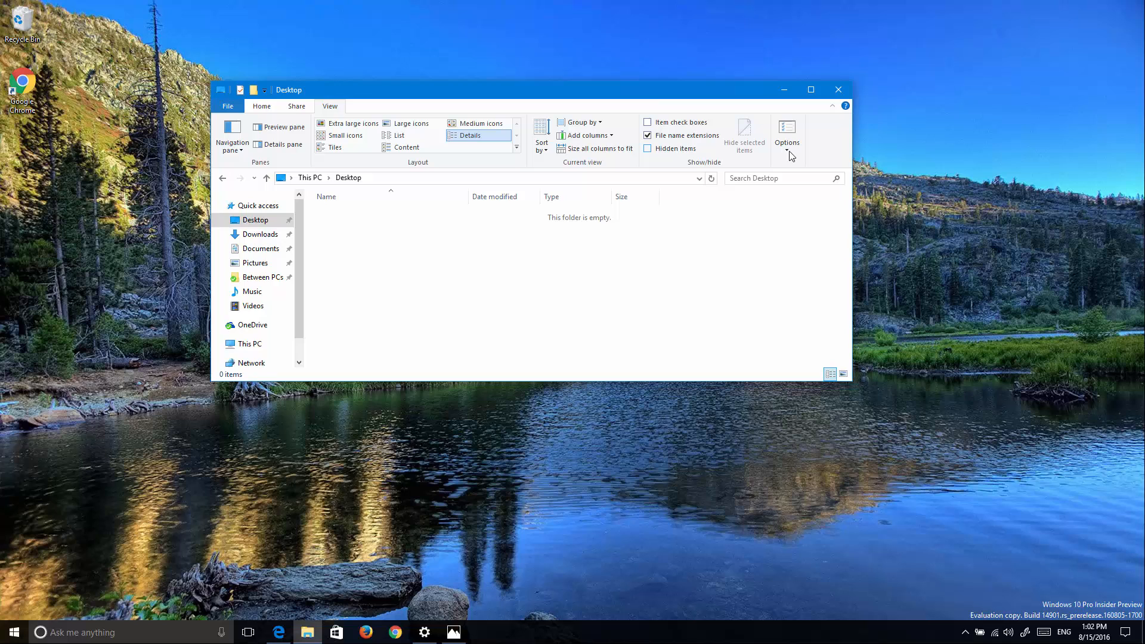
pyautogui.click(787, 135)
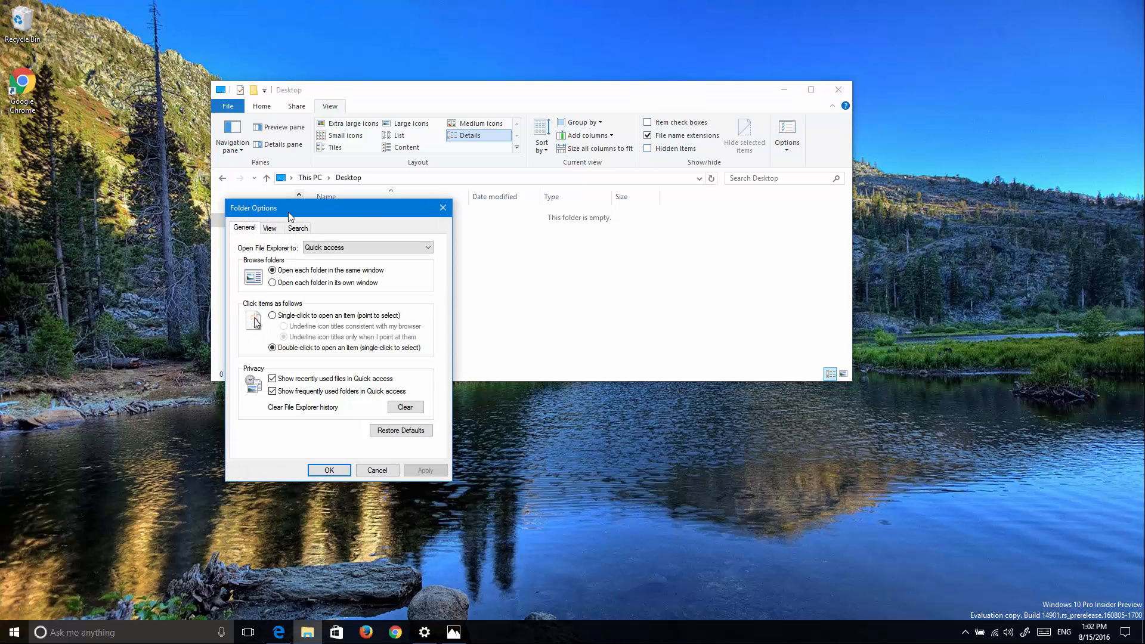
pyautogui.click(270, 228)
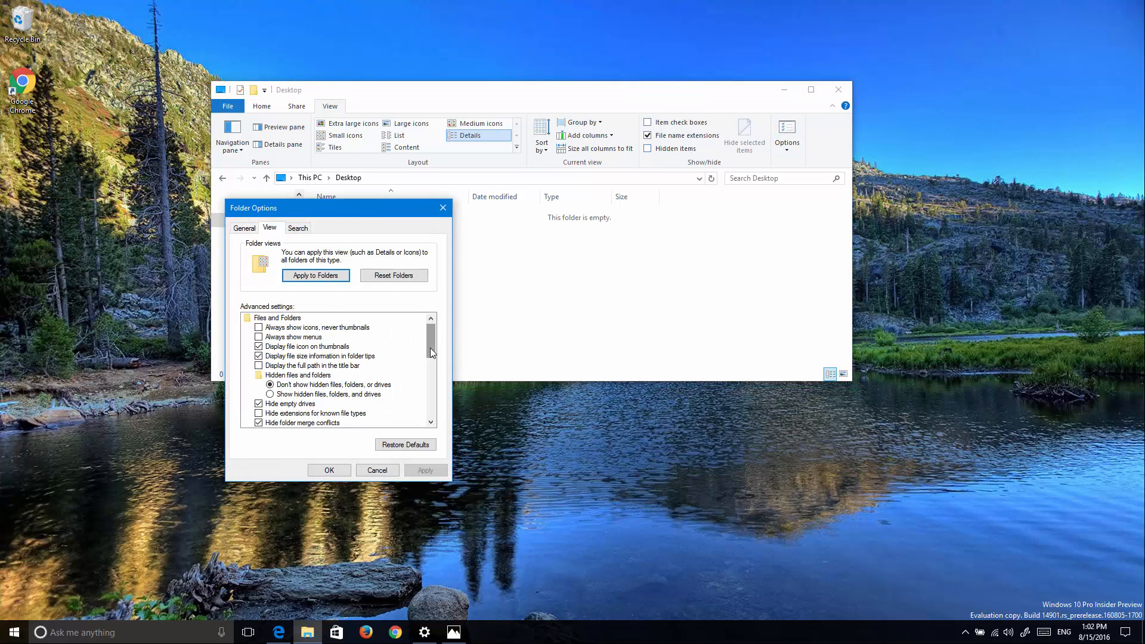
pyautogui.scroll(-3)
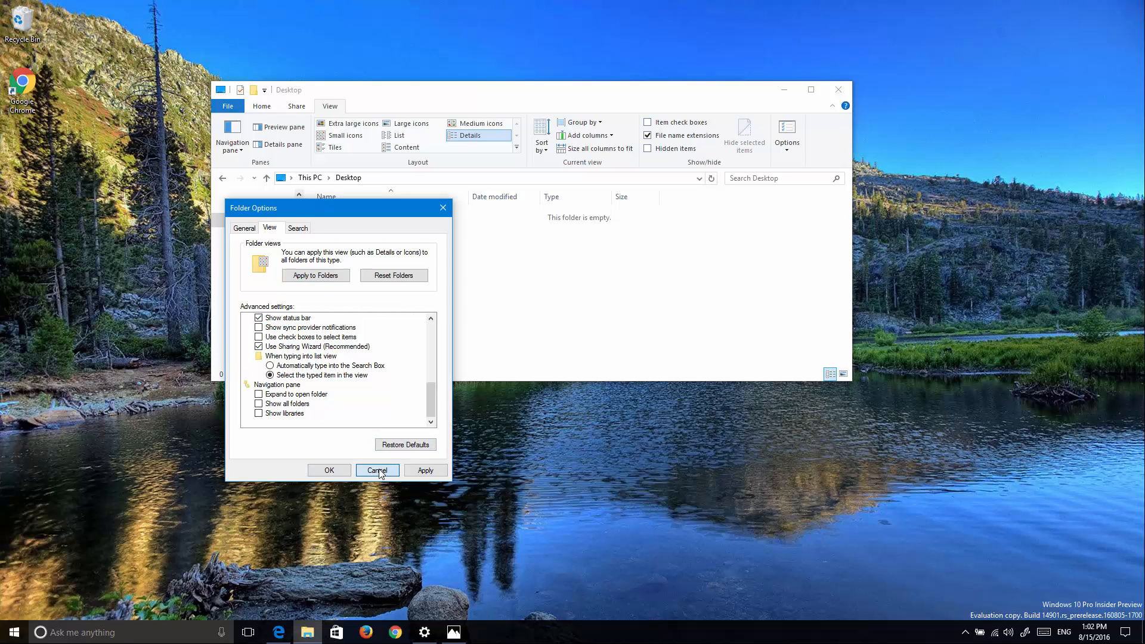
pyautogui.click(377, 469)
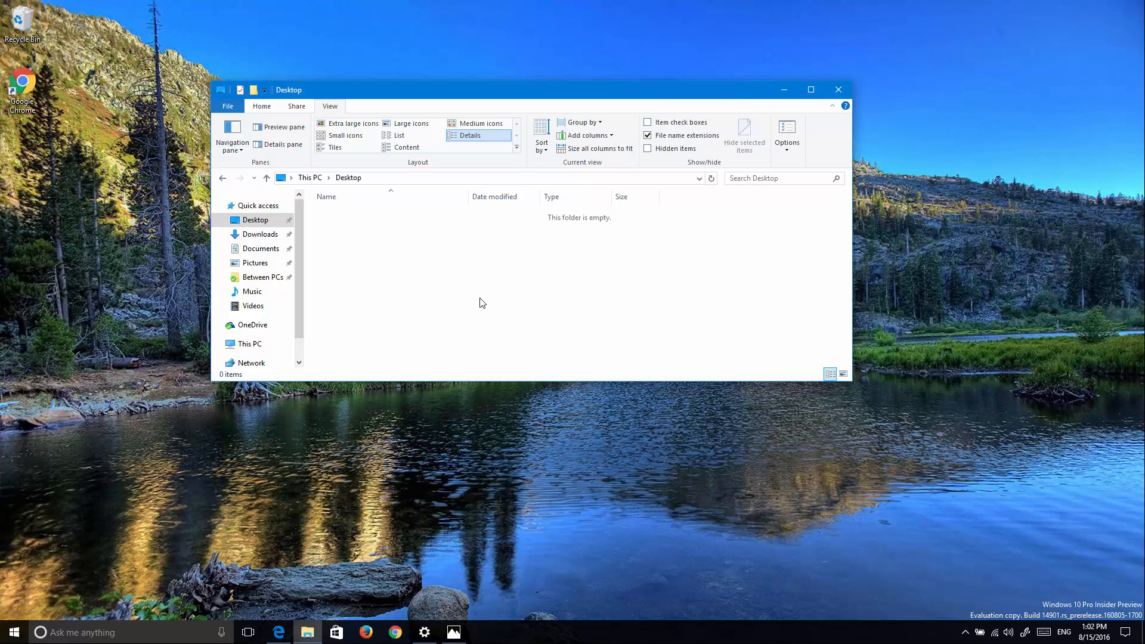
pyautogui.moveTo(763, 127)
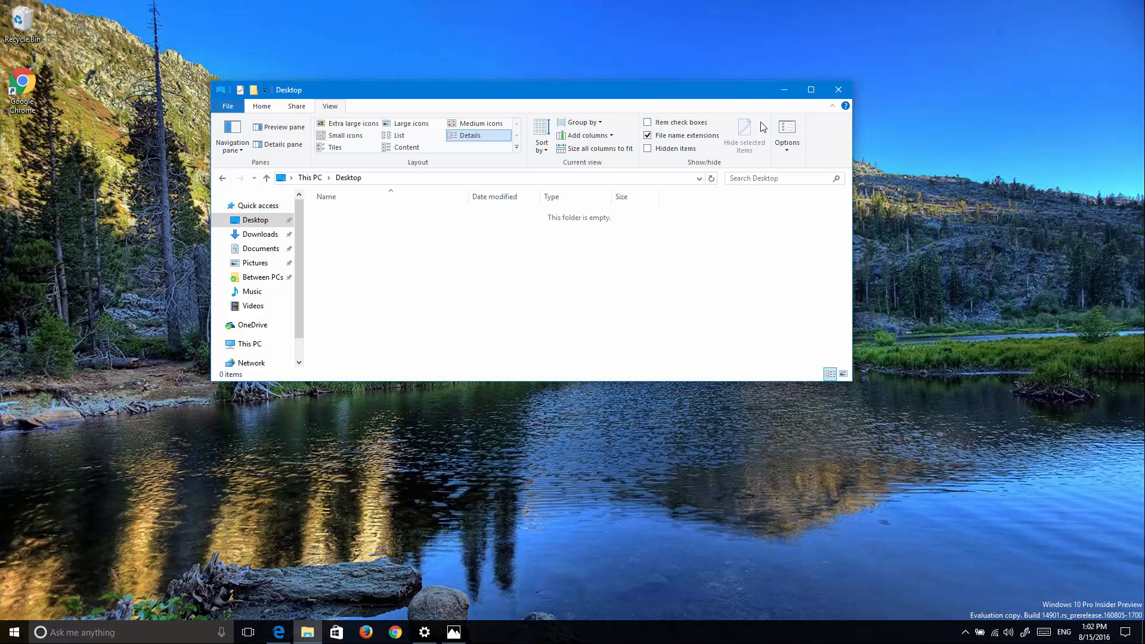
# - Close the Desktop folder window in File Explorer, leaving the Windows 10 desktop
pyautogui.click(837, 89)
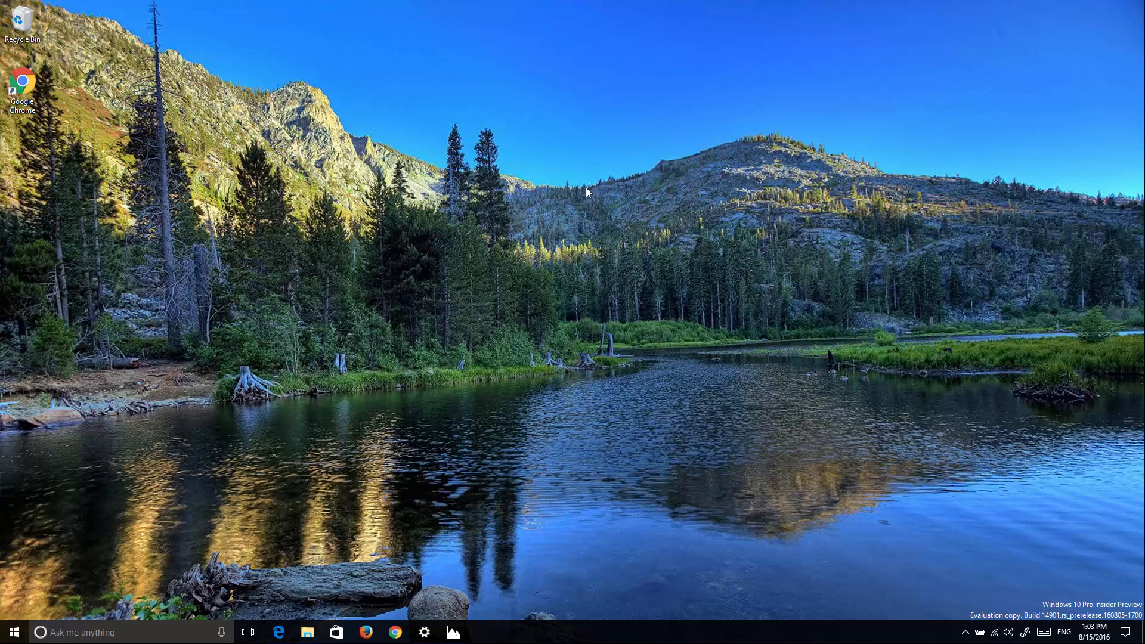
pyautogui.moveTo(263, 558)
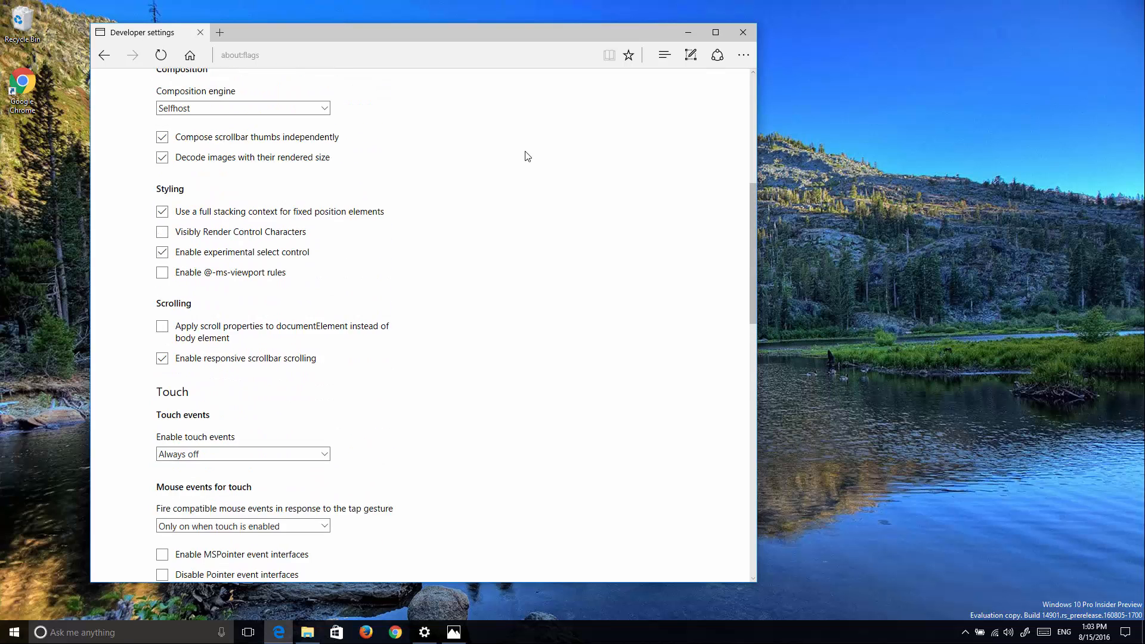
pyautogui.scroll(3)
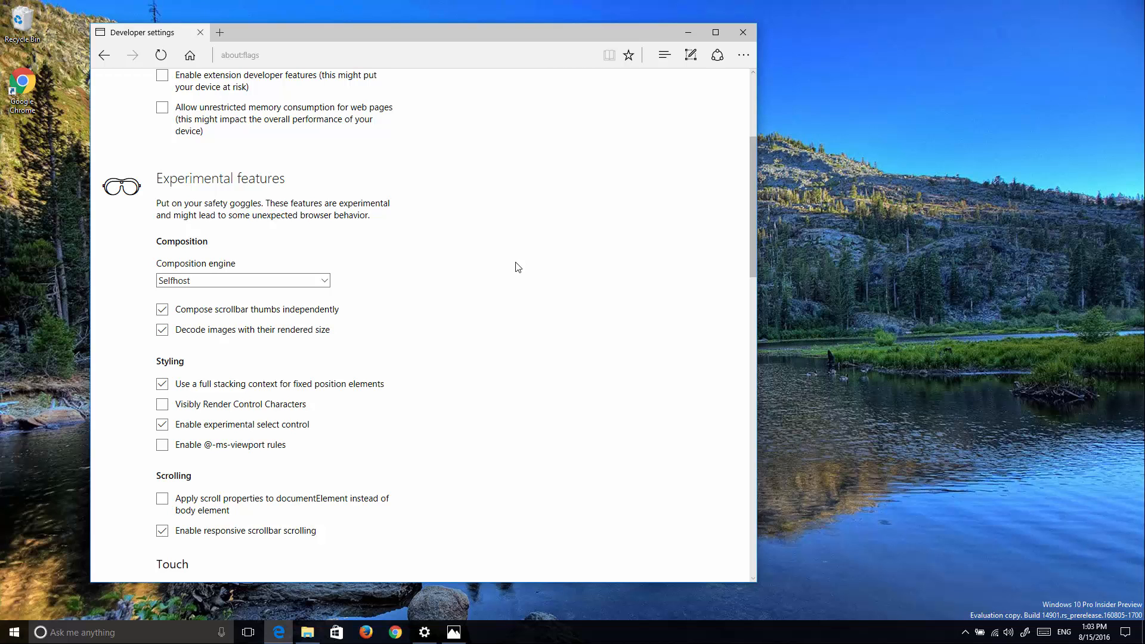
pyautogui.scroll(-3)
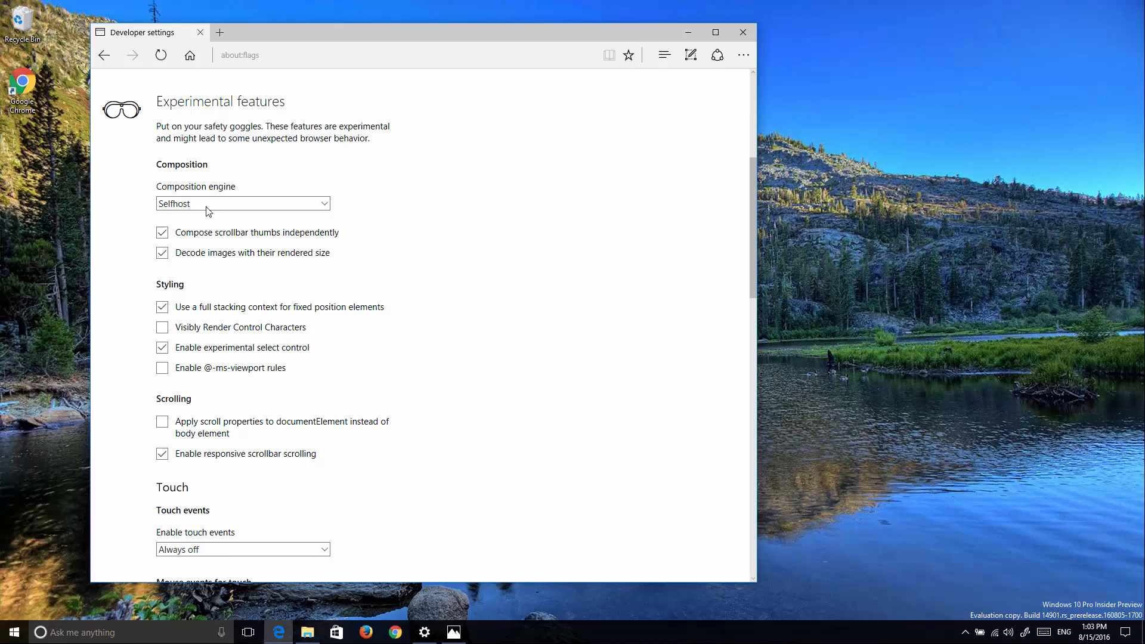
pyautogui.click(243, 203)
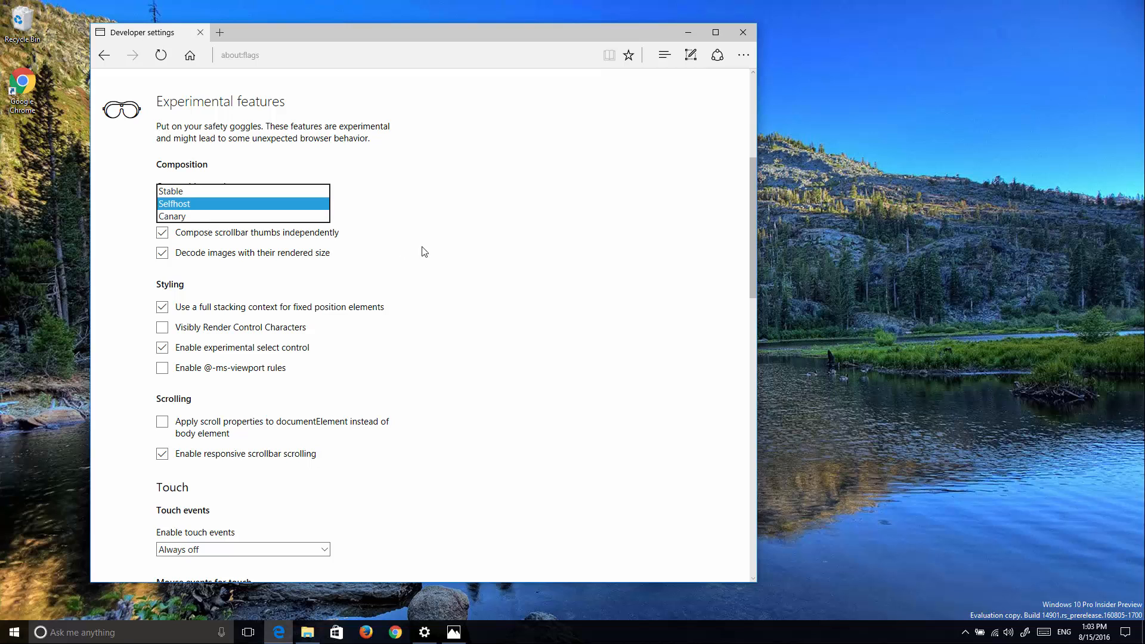
pyautogui.scroll(-3)
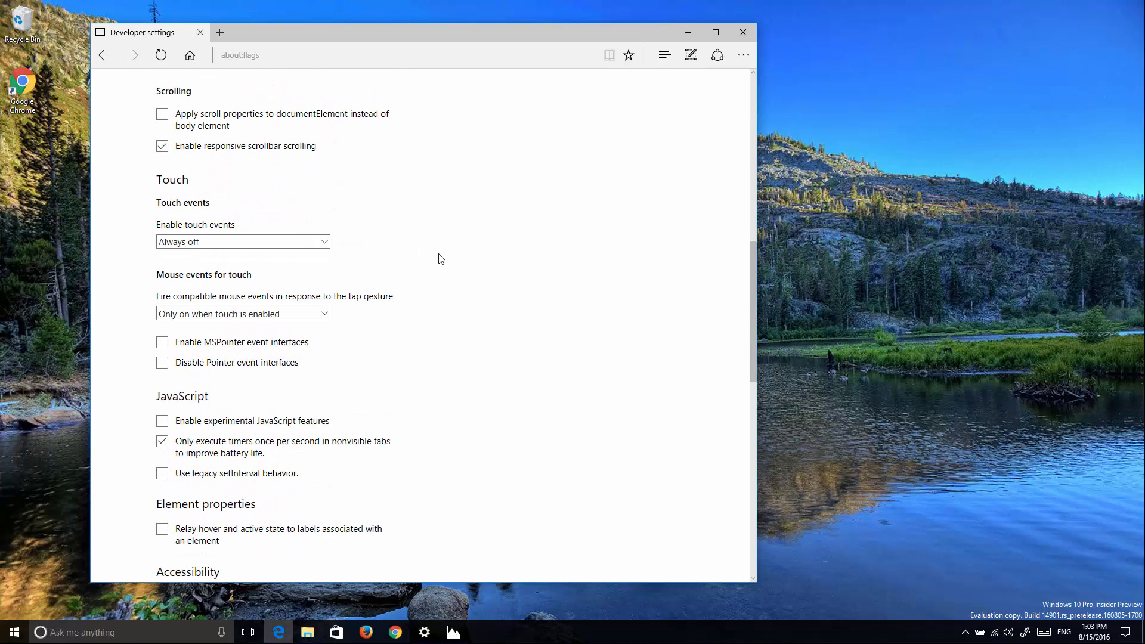
pyautogui.scroll(-3)
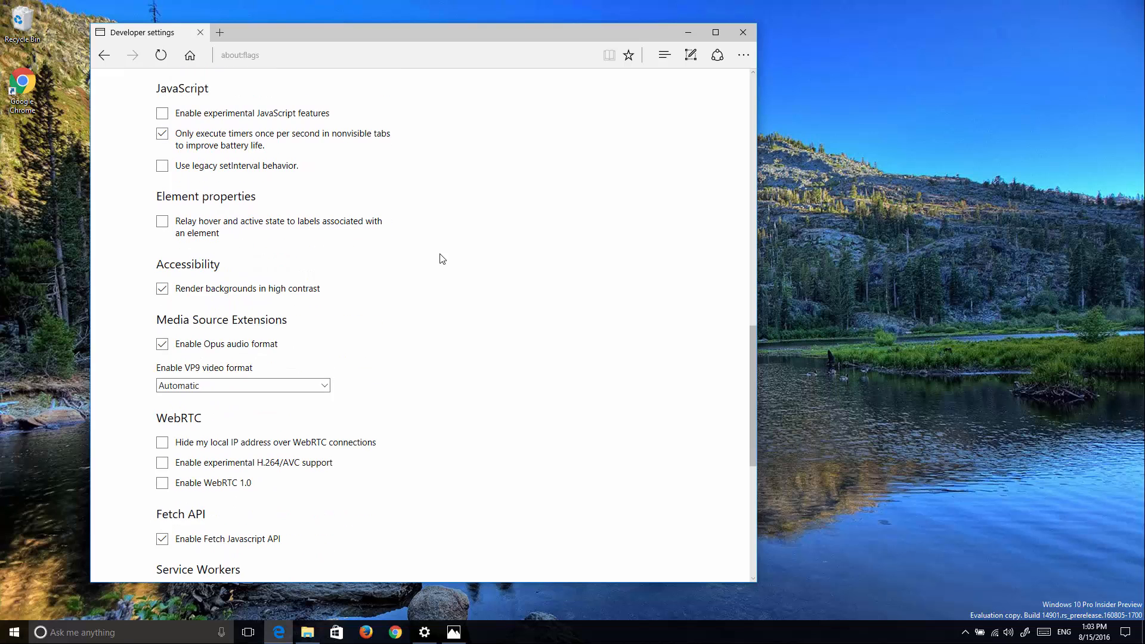
pyautogui.scroll(-3)
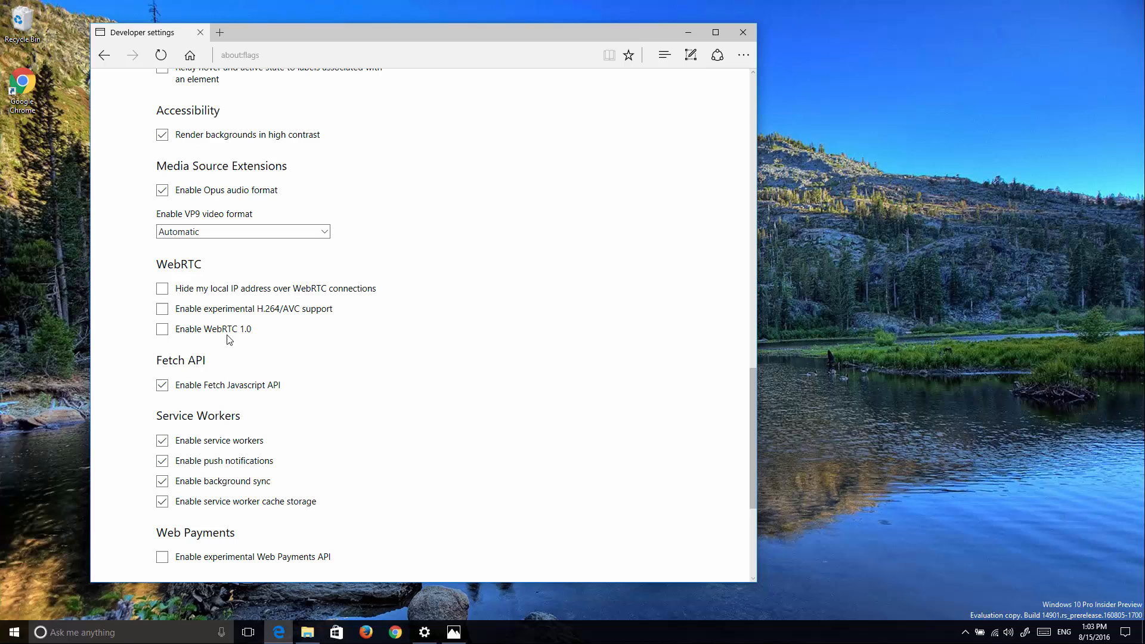
pyautogui.moveTo(259, 343)
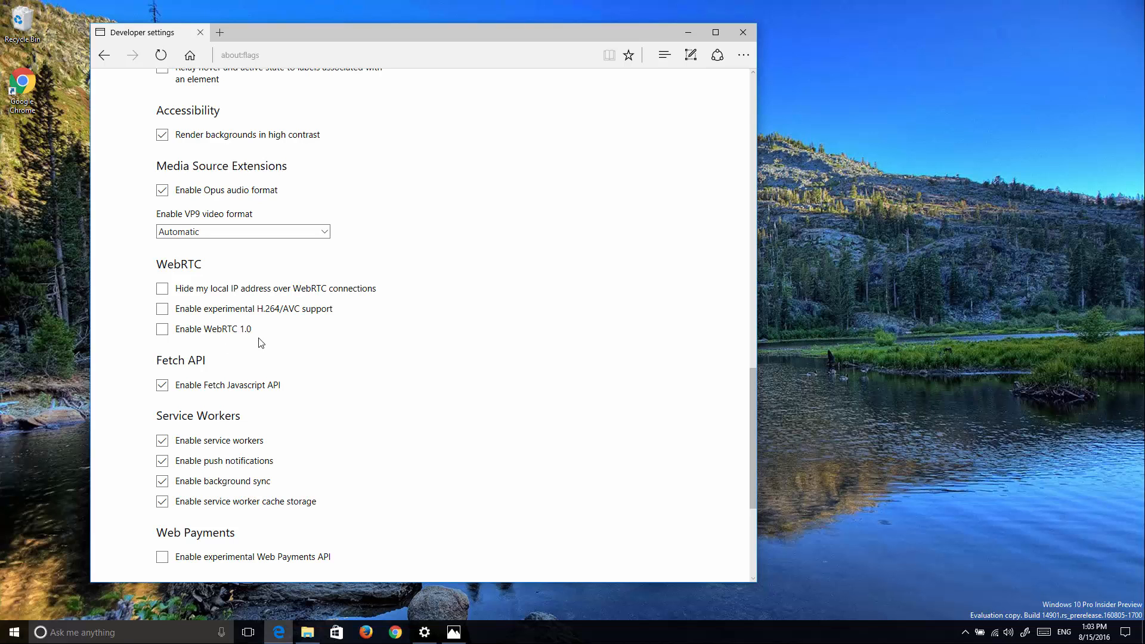
pyautogui.scroll(-3)
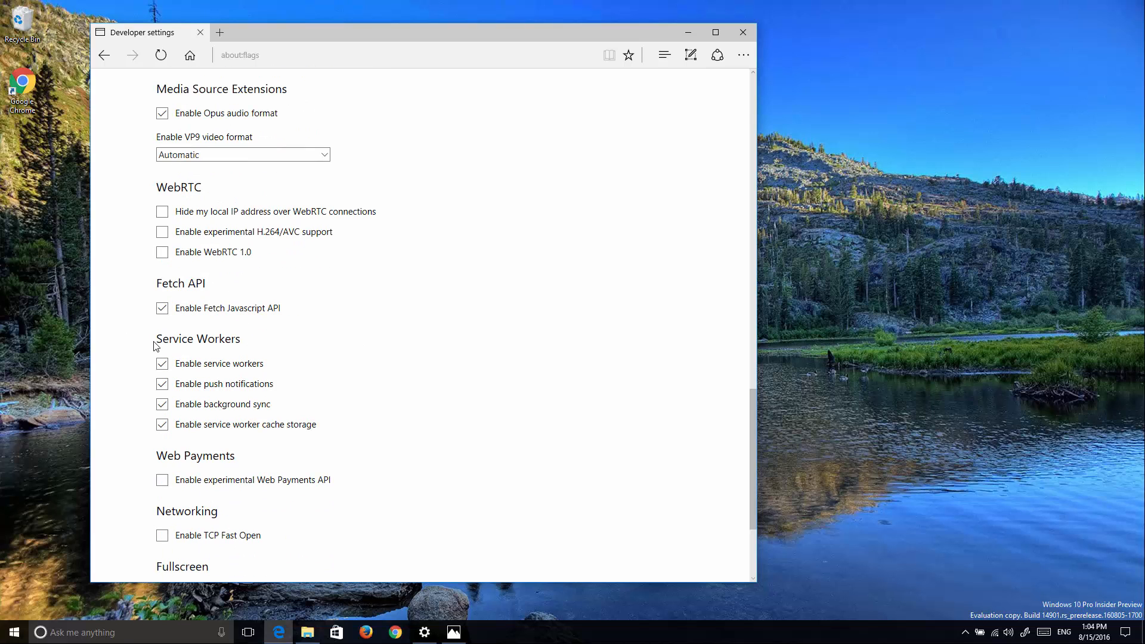
pyautogui.moveTo(251, 362)
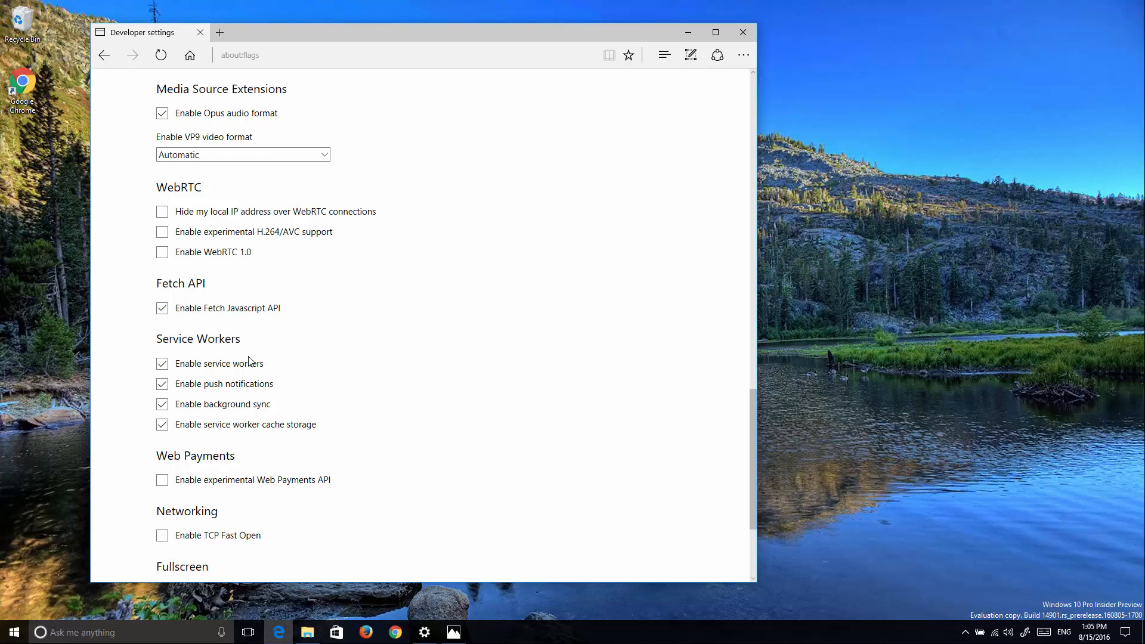
pyautogui.moveTo(261, 351)
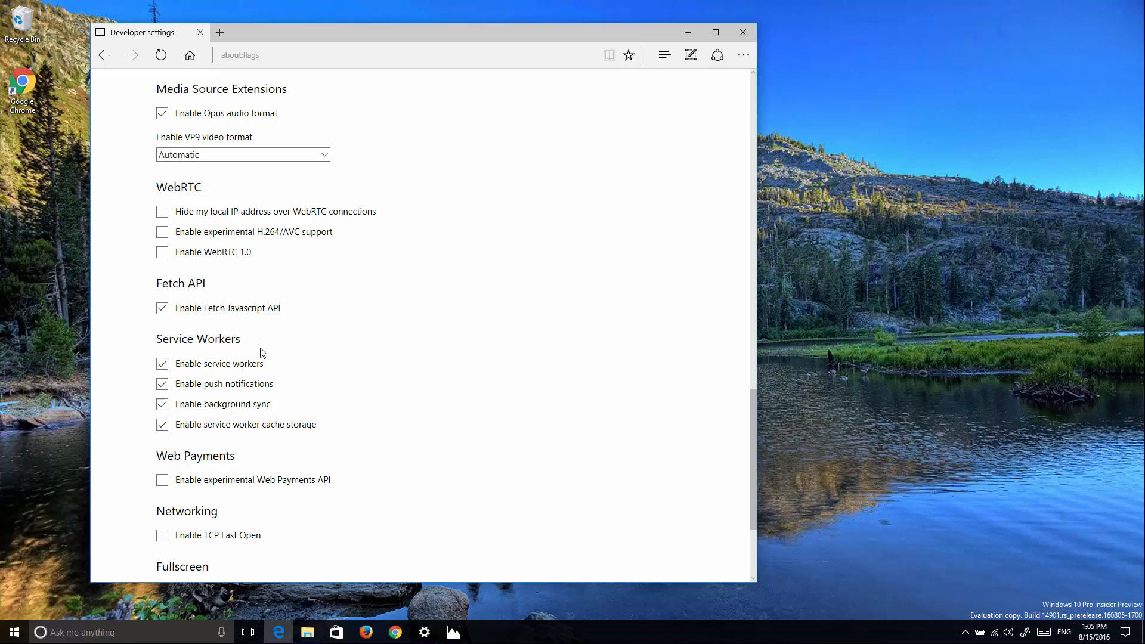
pyautogui.moveTo(232, 338)
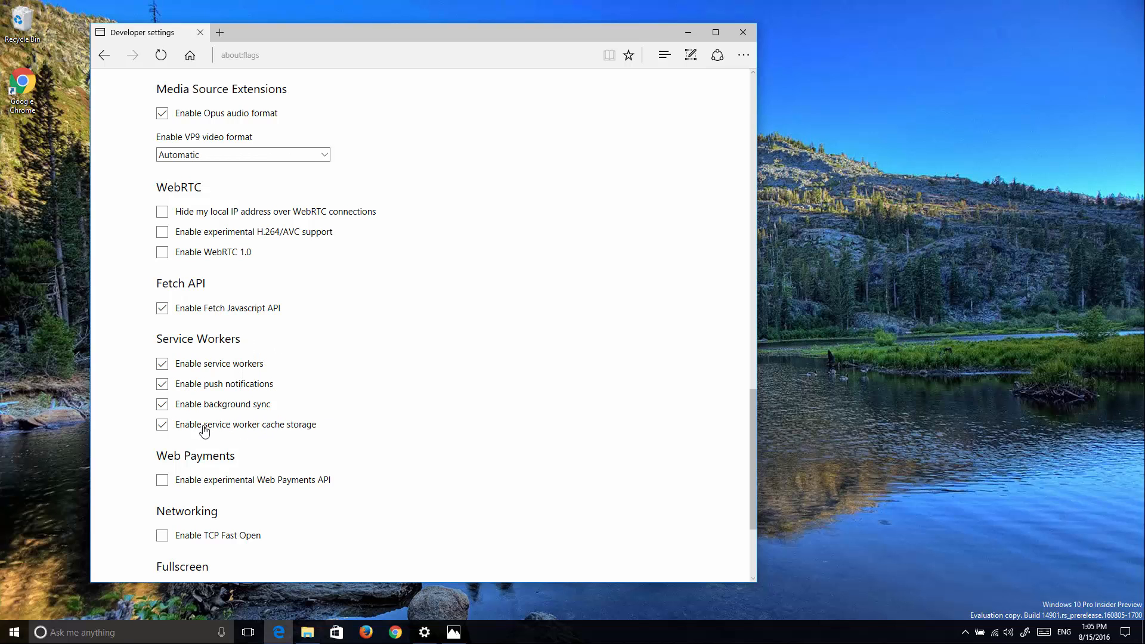
pyautogui.moveTo(270, 371)
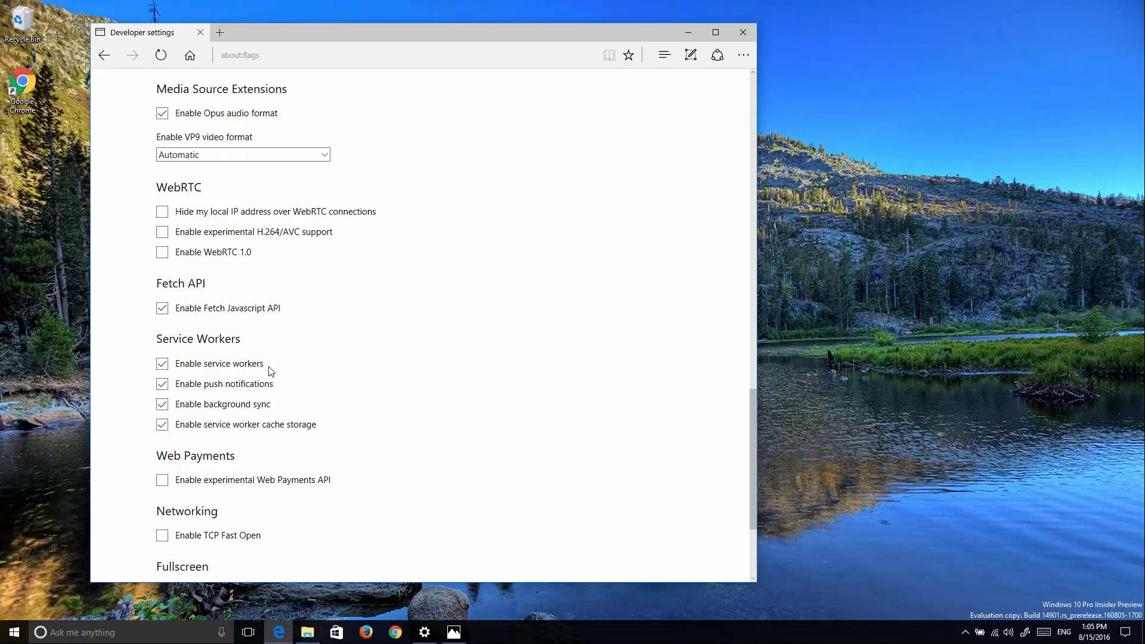
pyautogui.moveTo(352, 384)
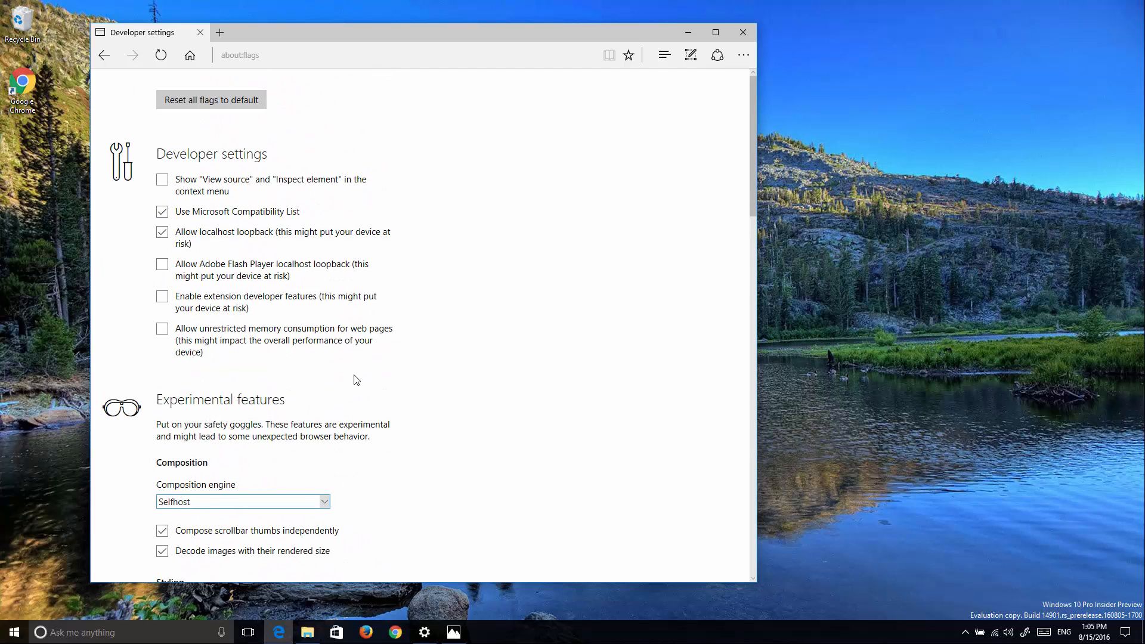
pyautogui.scroll(-3)
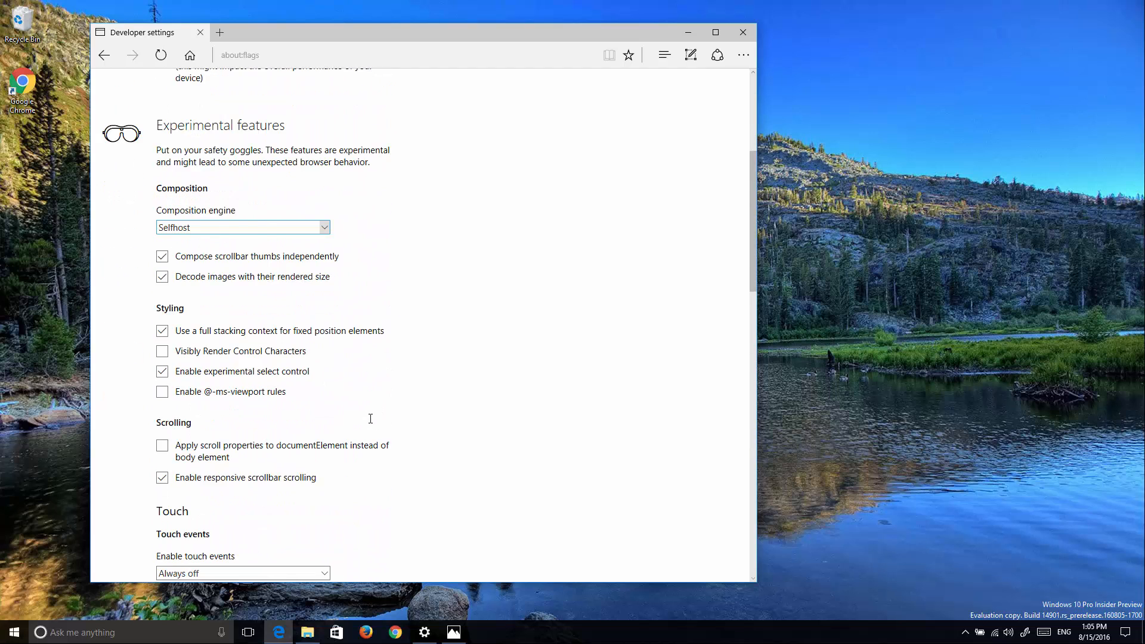
pyautogui.scroll(-3)
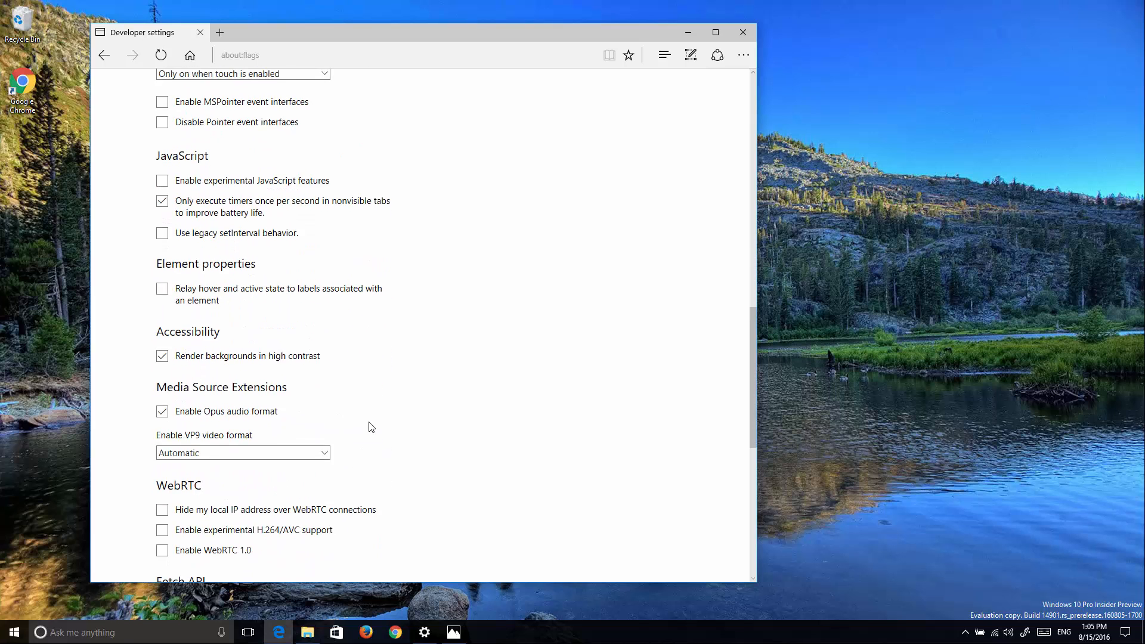
pyautogui.scroll(-3)
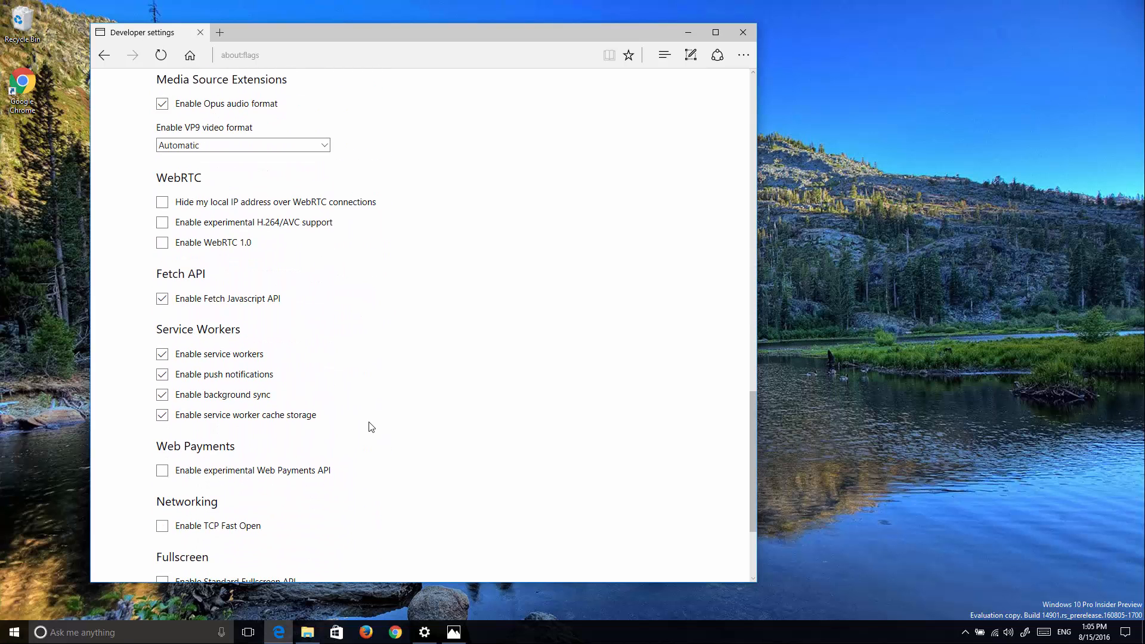
pyautogui.scroll(-3)
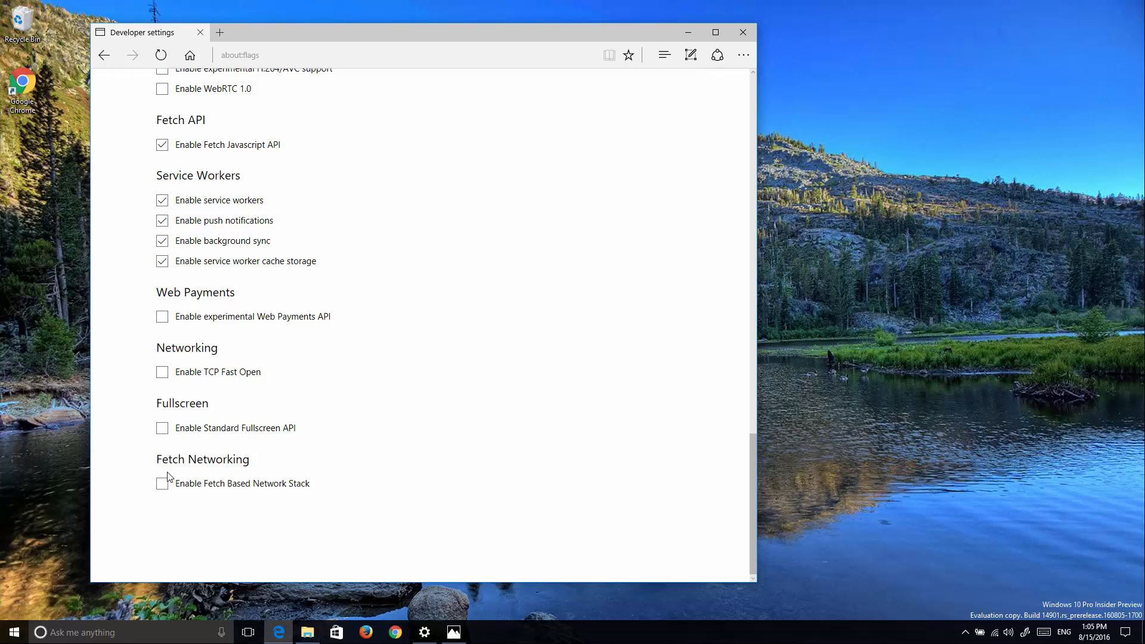
pyautogui.moveTo(188, 495)
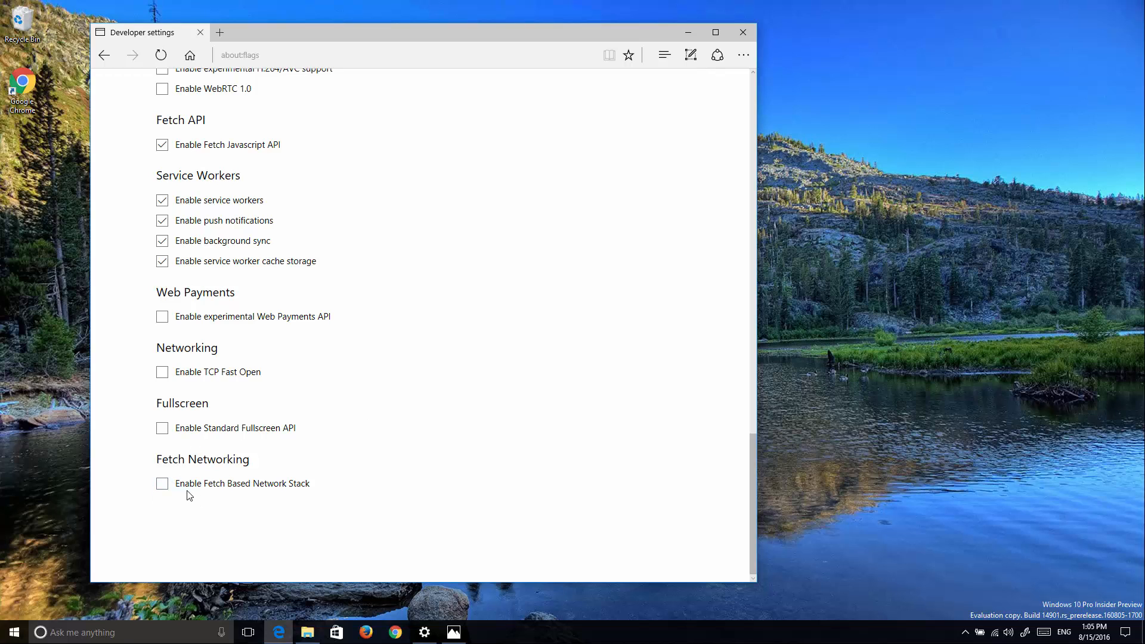
pyautogui.moveTo(254, 502)
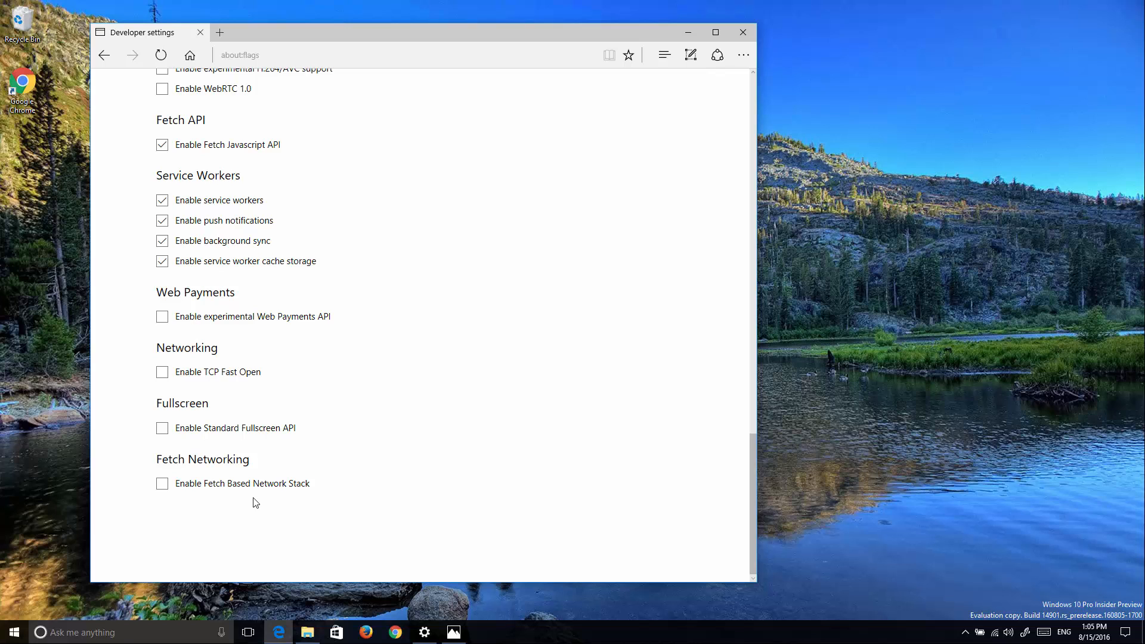
pyautogui.moveTo(453, 359)
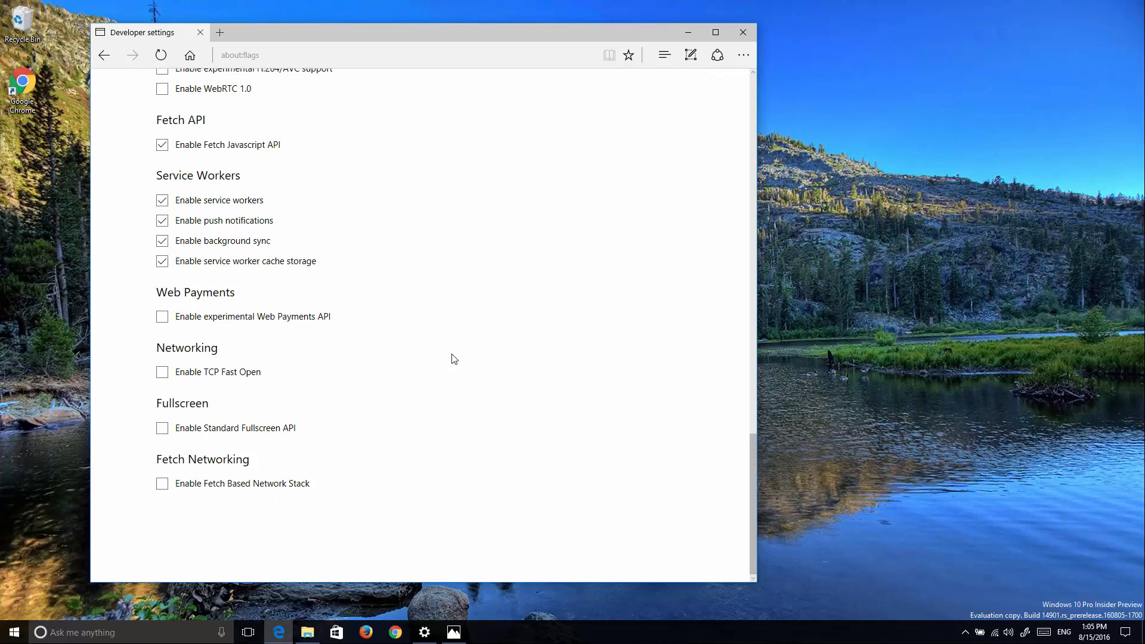
pyautogui.scroll(3)
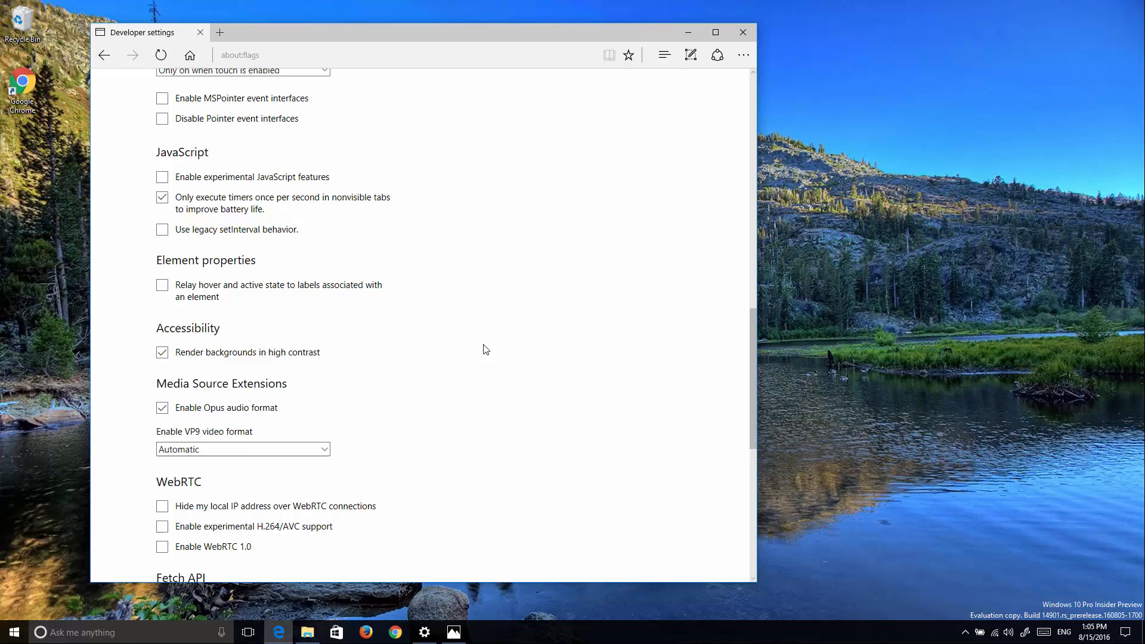
pyautogui.scroll(3)
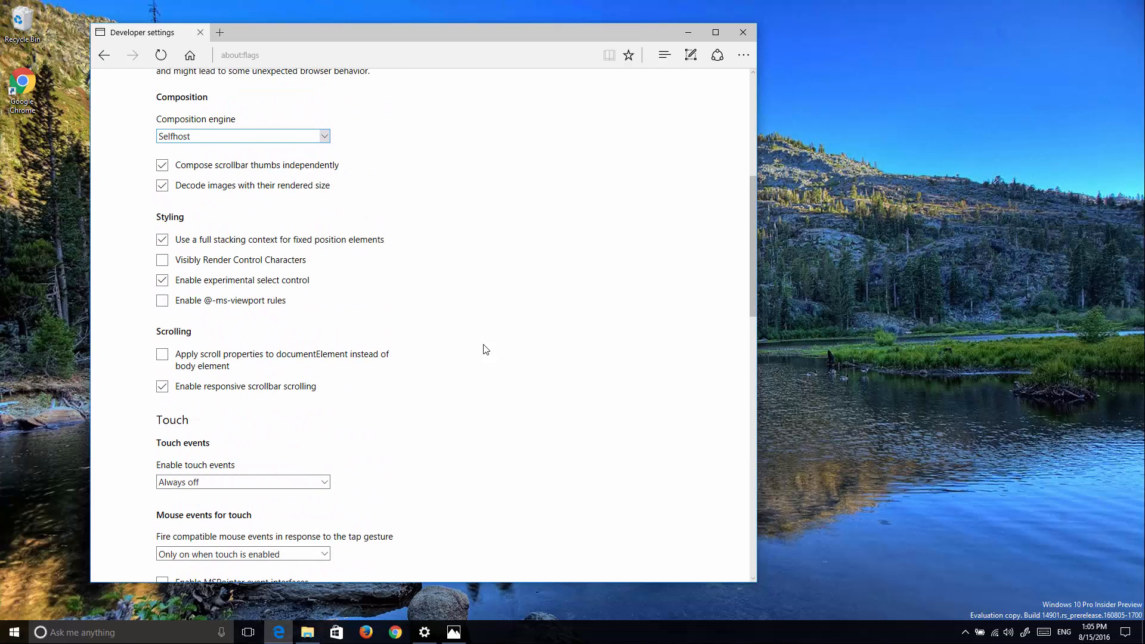
pyautogui.moveTo(485, 355)
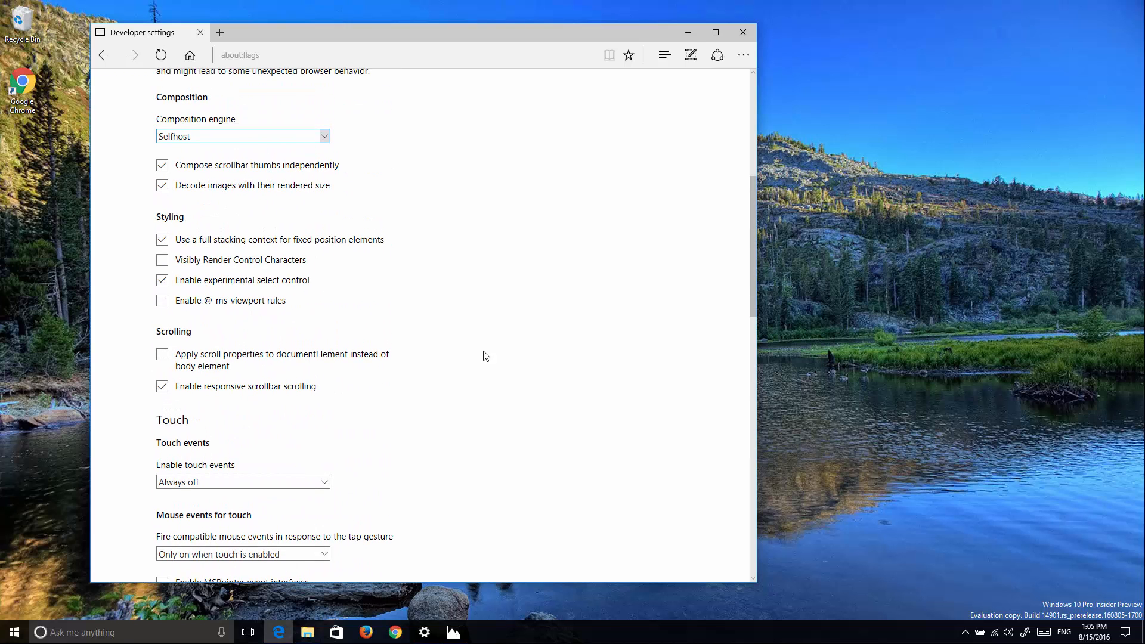